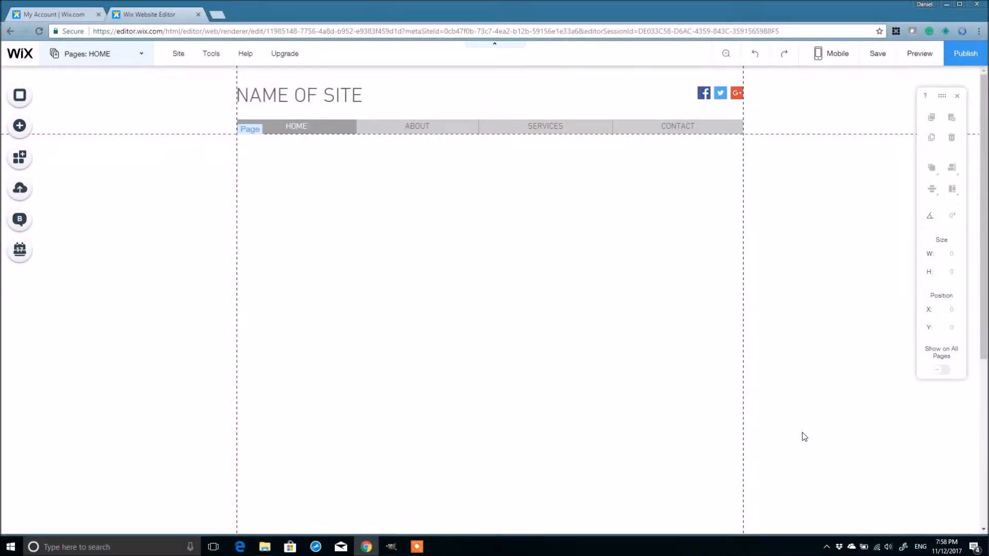
pyautogui.moveTo(482, 223)
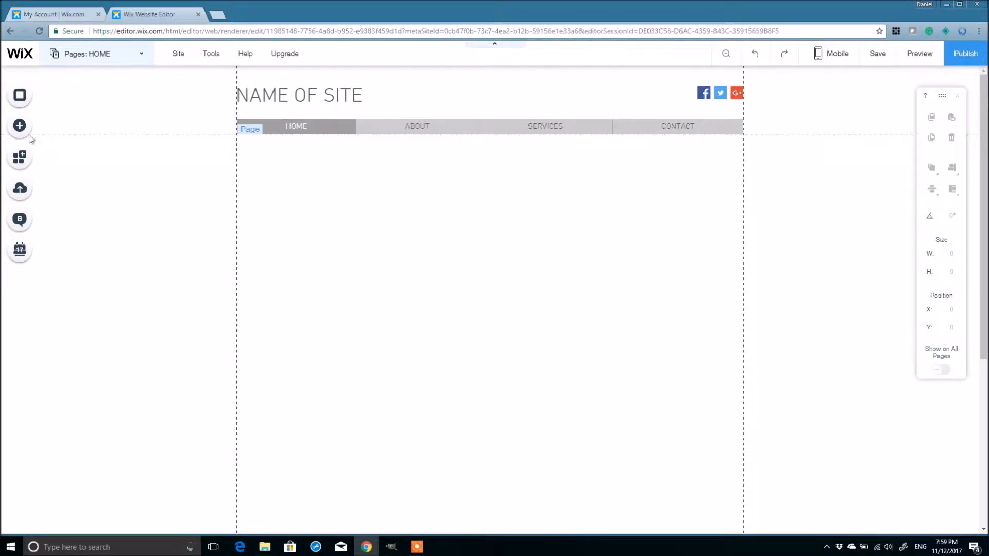
pyautogui.moveTo(18, 126)
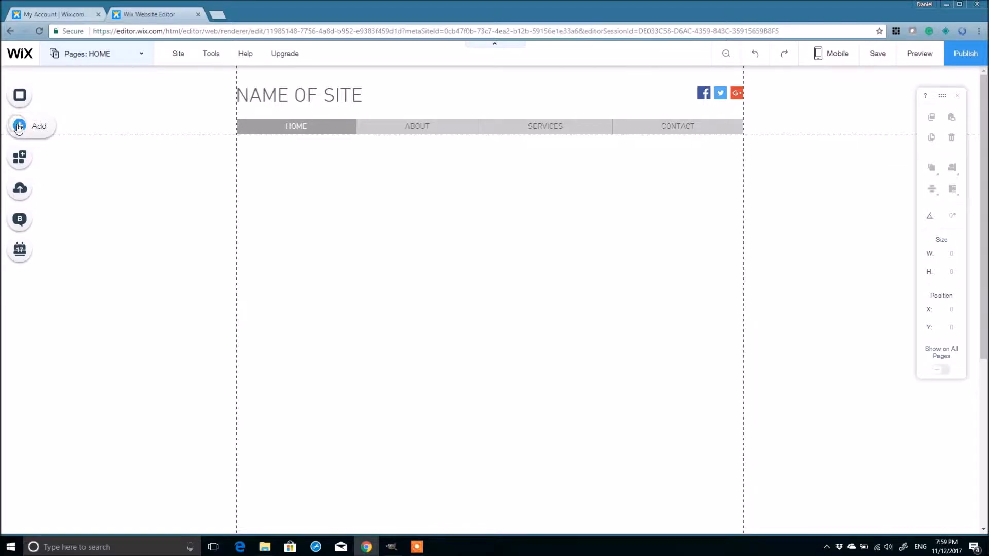
# - Show the Interactive element designs in the Add panel and reach the Hover Box section
pyautogui.click(18, 126)
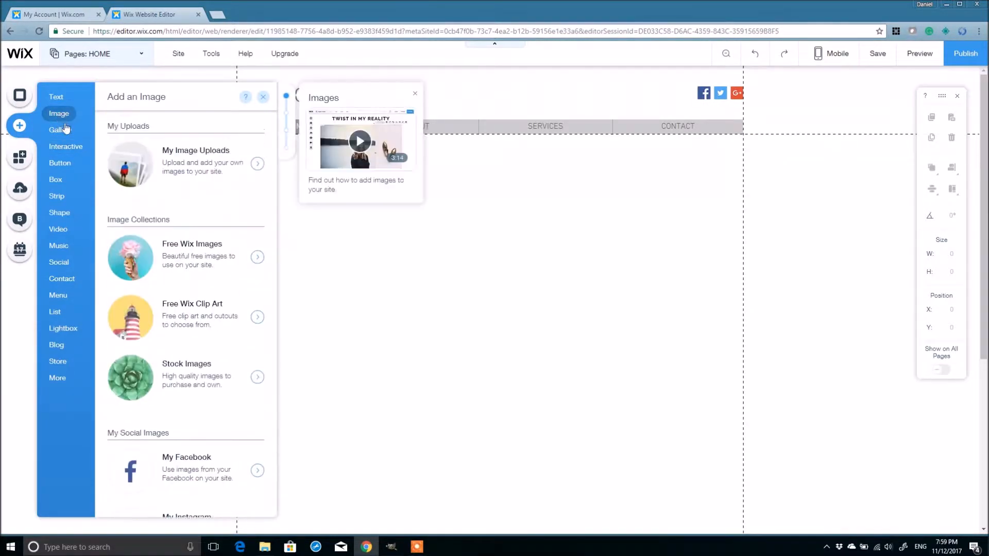
pyautogui.click(66, 146)
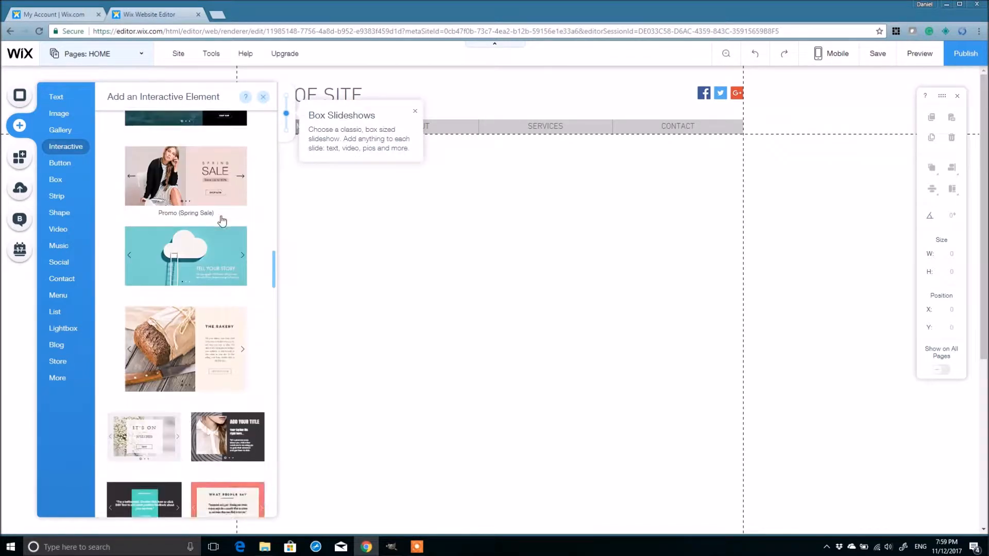
pyautogui.scroll(-3)
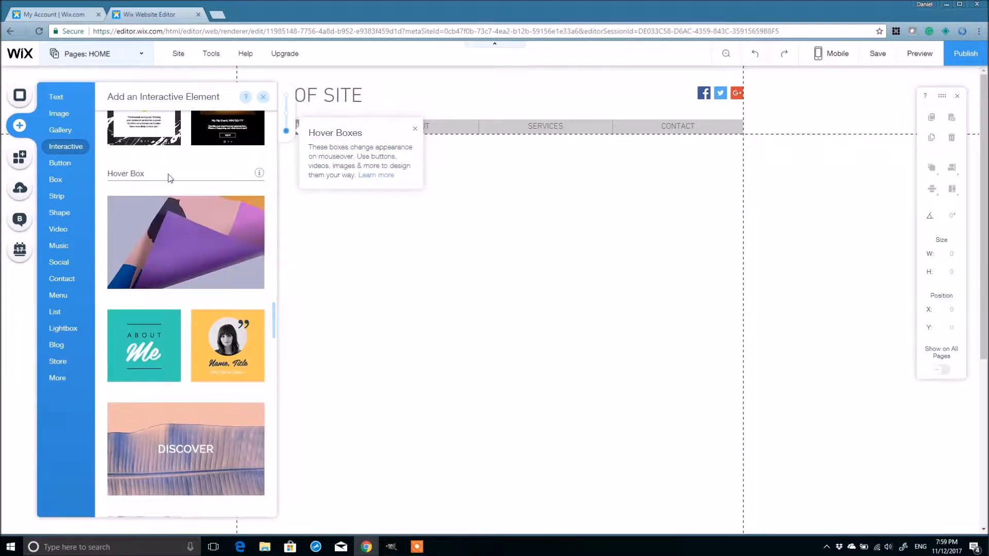
pyautogui.moveTo(185, 241)
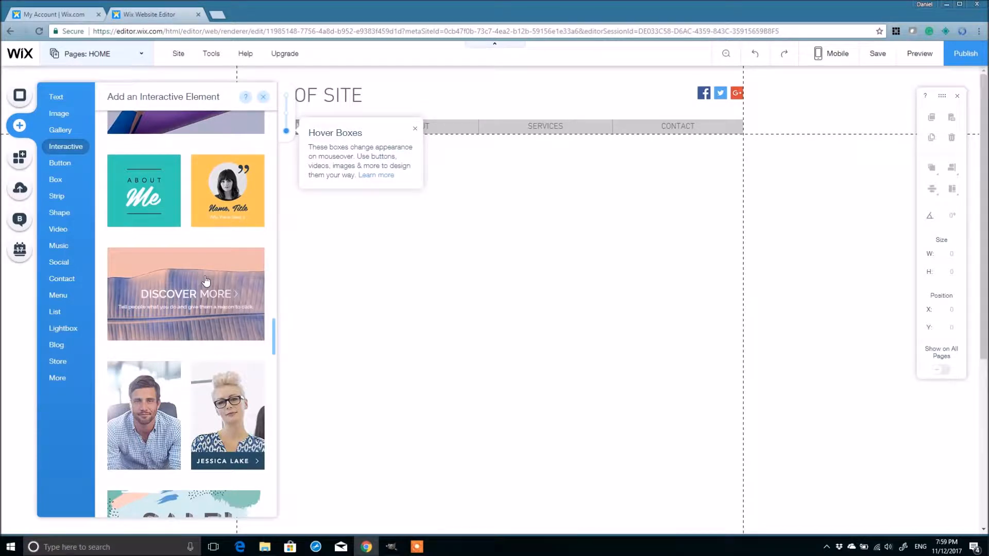
pyautogui.moveTo(142, 316)
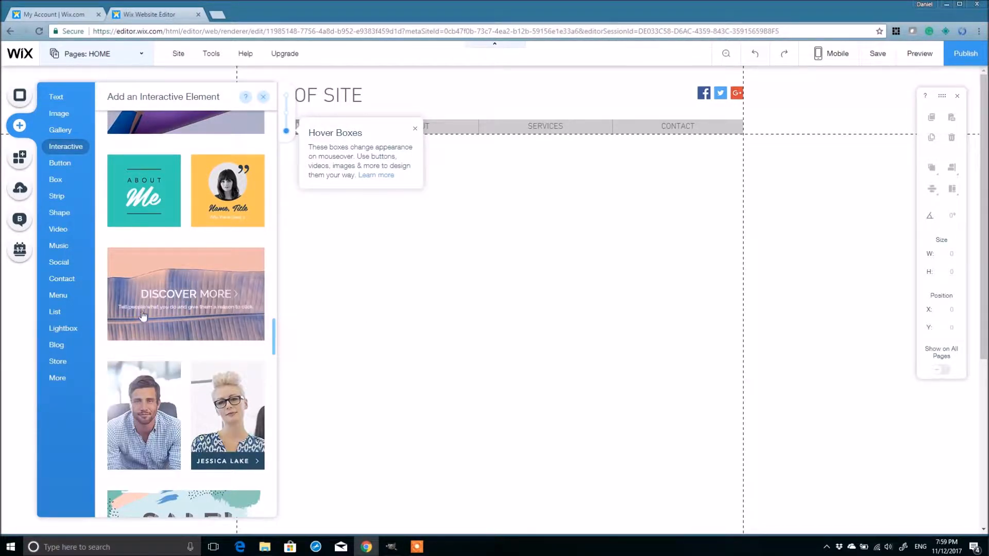
pyautogui.moveTo(173, 271)
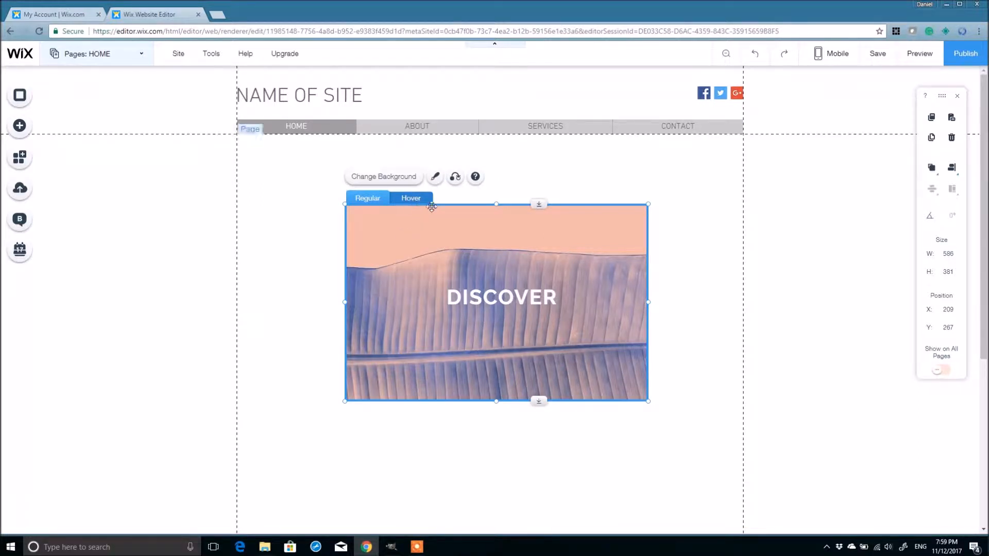
# - Remove the DISCOVER caption from the new hover box and switch to the banana man image in GIMP
pyautogui.click(501, 297)
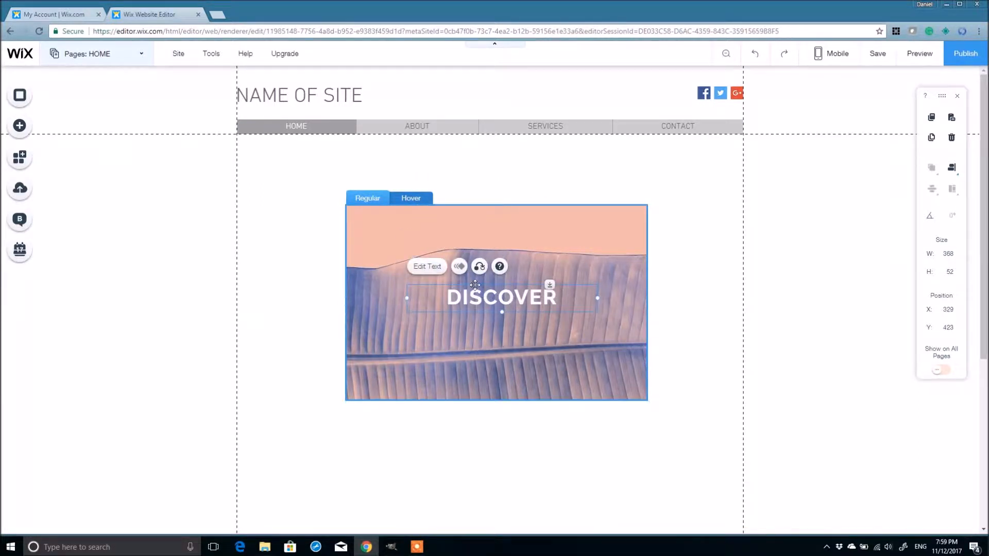
pyautogui.moveTo(484, 309)
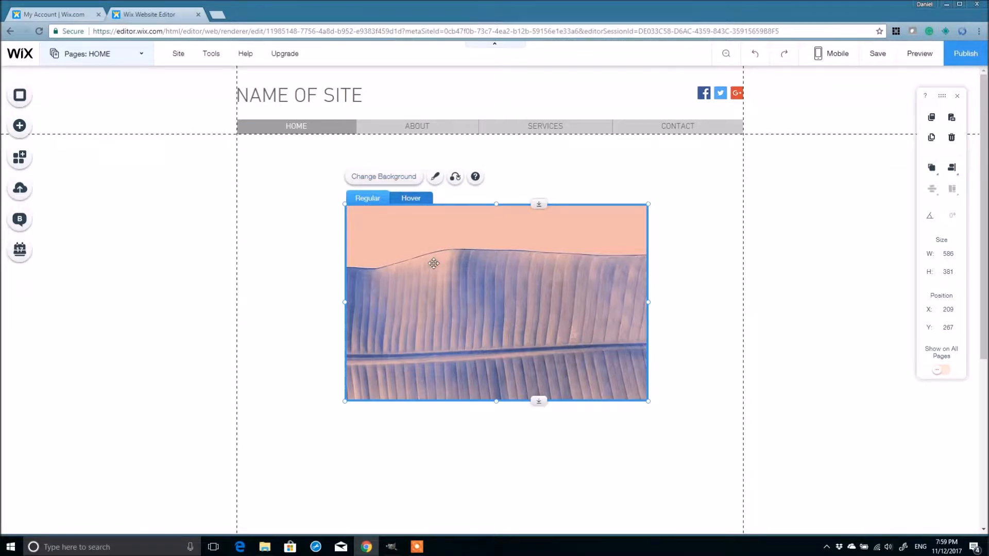
pyautogui.click(416, 547)
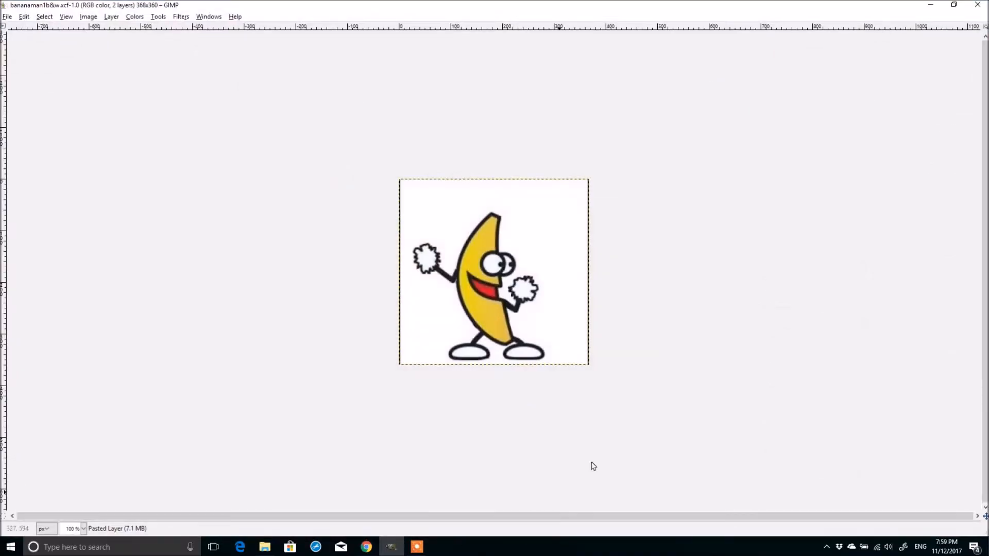
pyautogui.moveTo(723, 252)
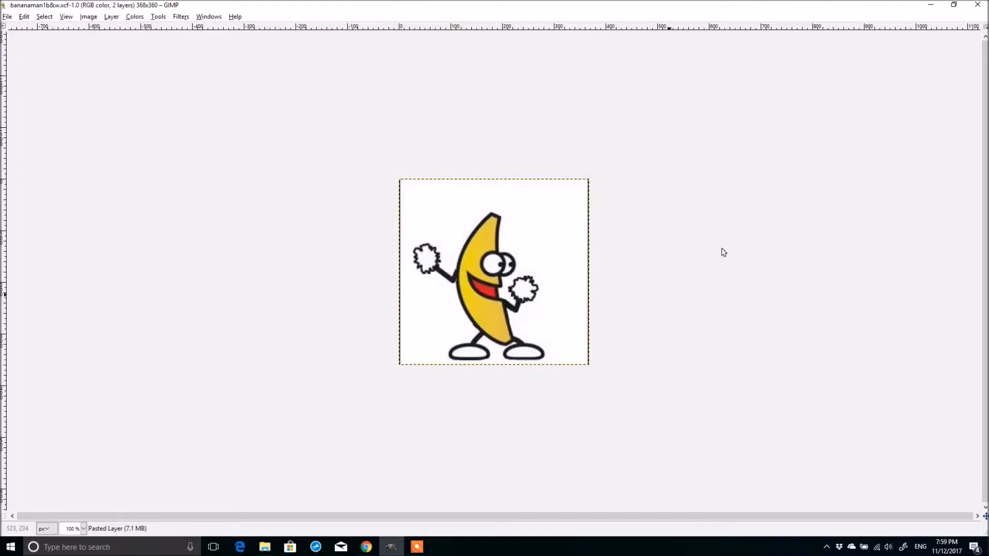
pyautogui.moveTo(505, 118)
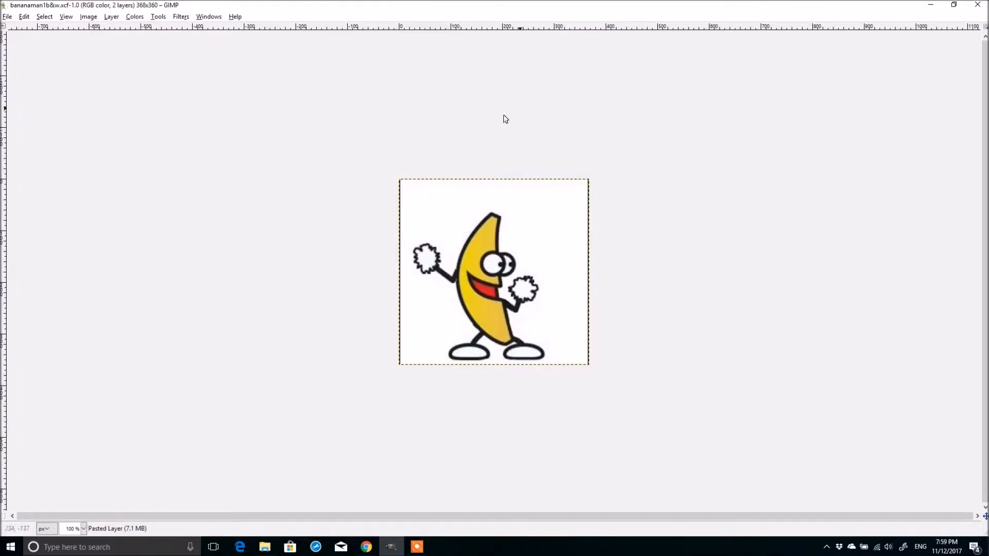
pyautogui.moveTo(315, 364)
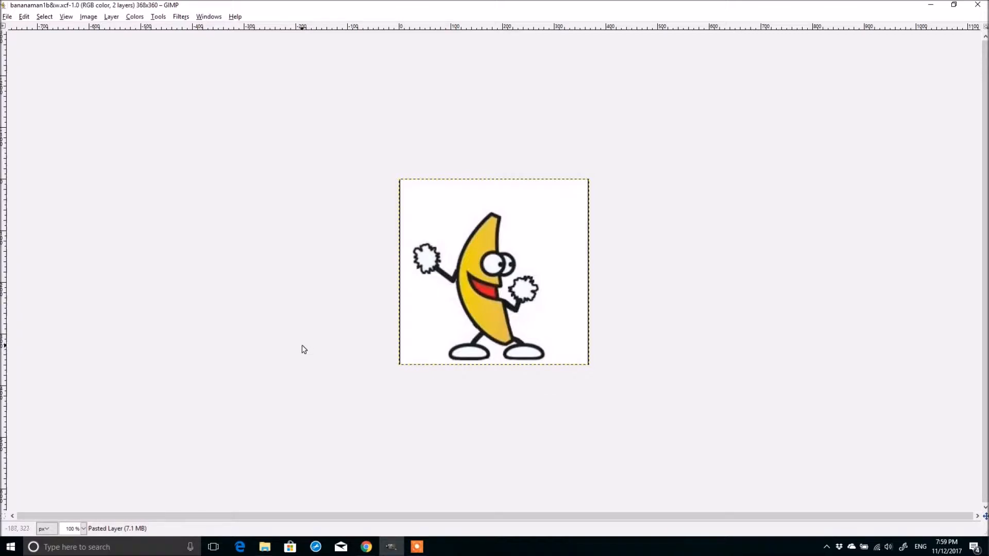
pyautogui.moveTo(315, 346)
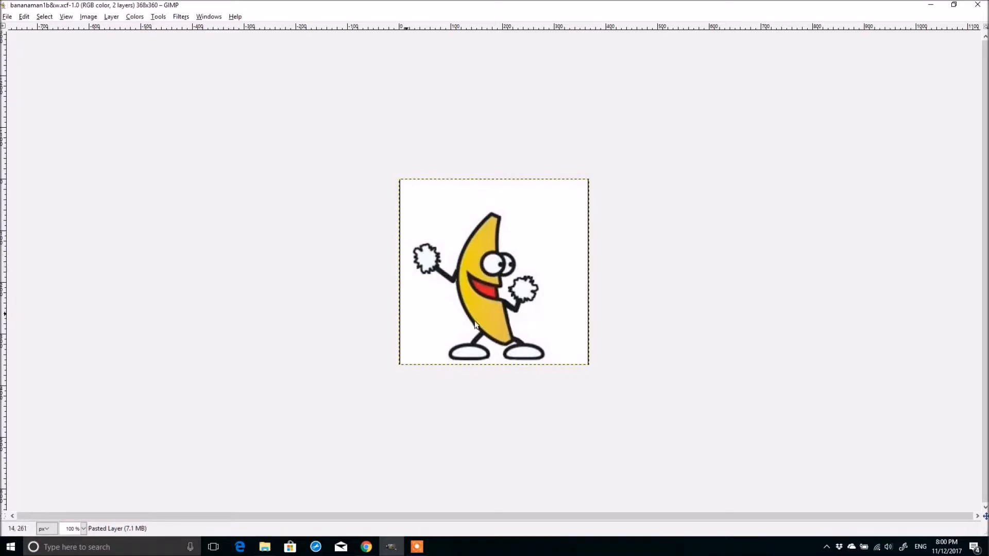
pyautogui.moveTo(442, 360)
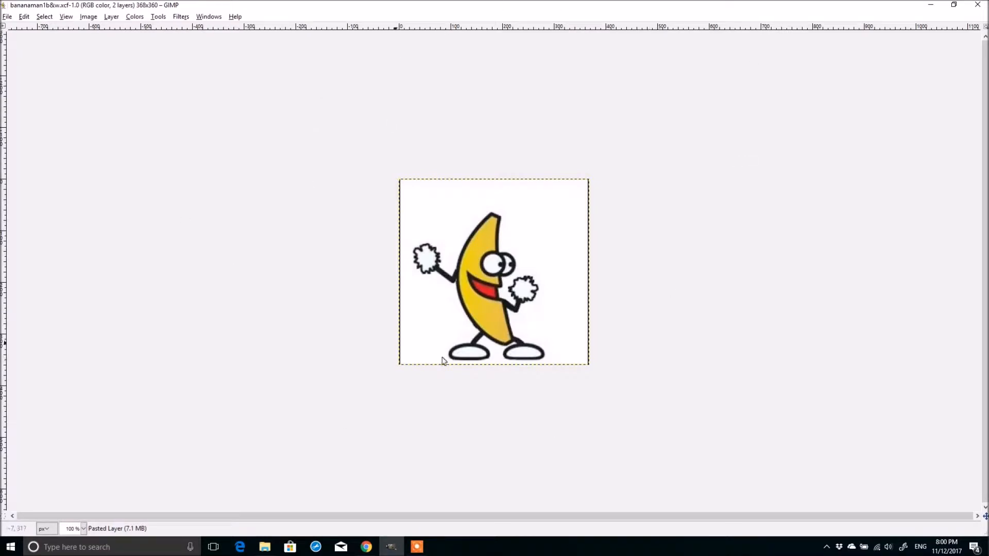
# - Restore GIMP's Toolbox and Layers docks beside the coloured banana man image
pyautogui.click(234, 16)
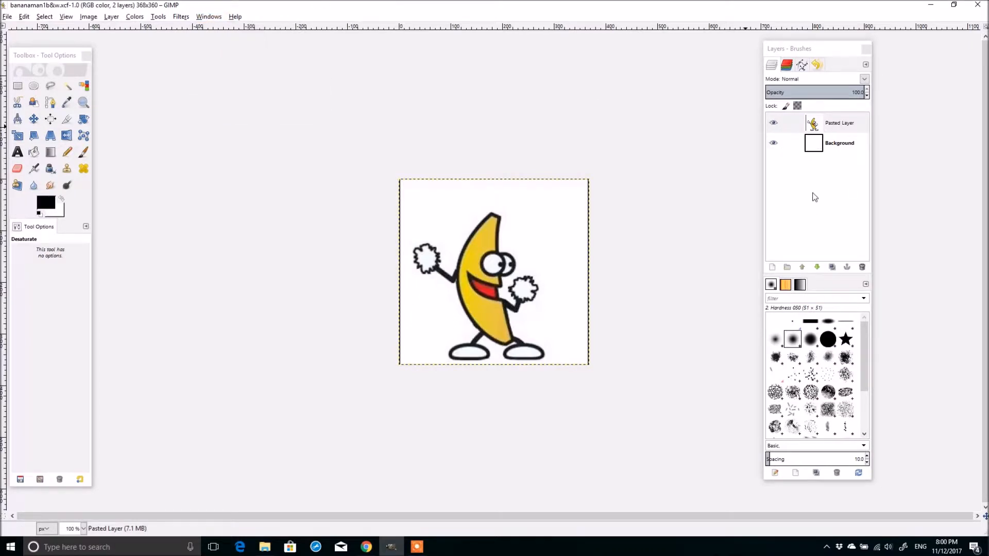
# - Desaturate the Pasted Layer so the banana man turns to shades of grey
pyautogui.click(840, 123)
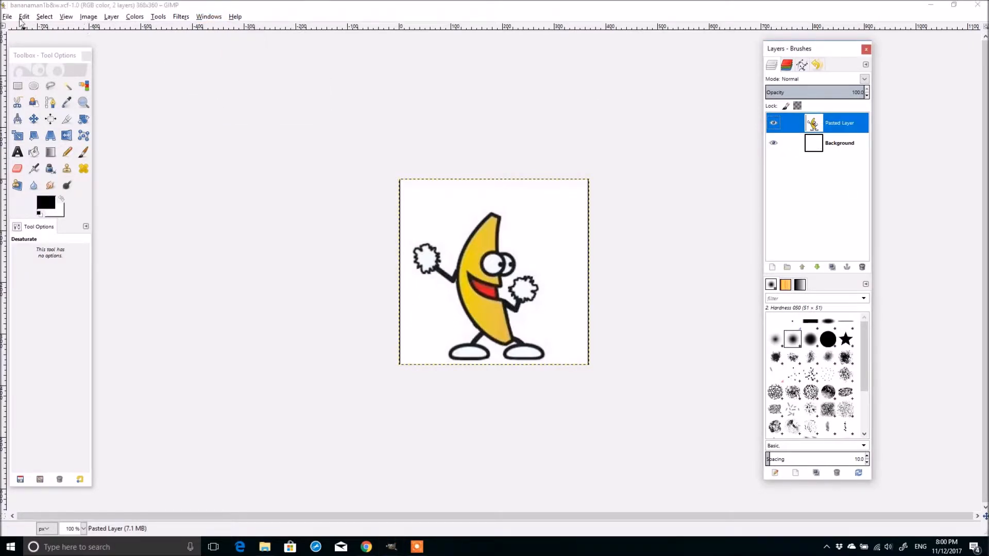
pyautogui.click(134, 16)
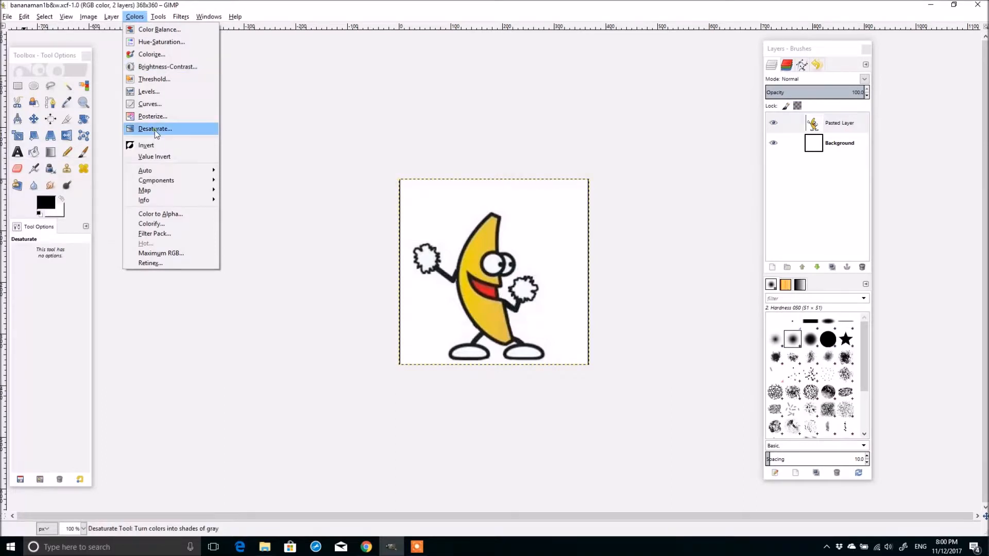
pyautogui.click(155, 128)
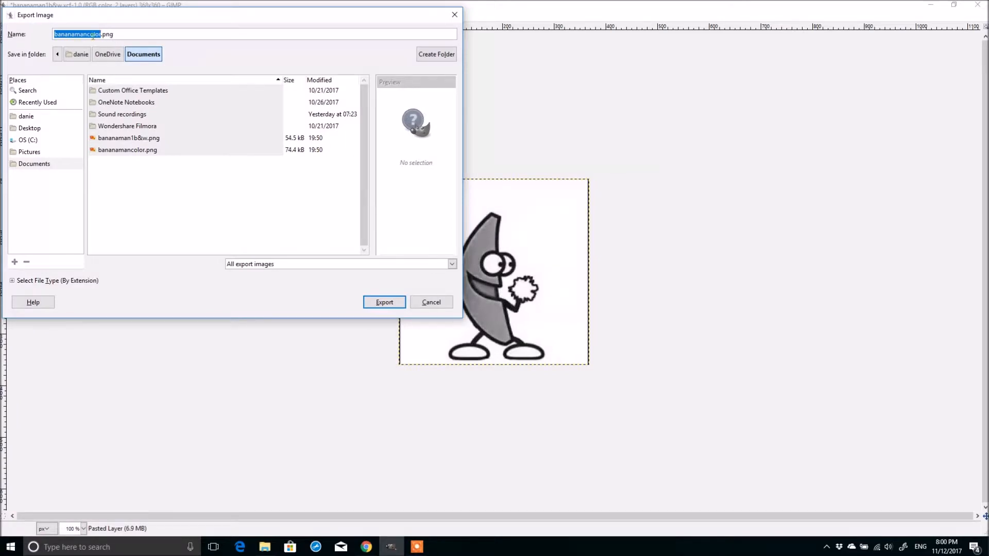
# - Export the grey banana man as bananamanB&W.png to the Documents folder
pyautogui.click(96, 34)
pyautogui.write('B&W')
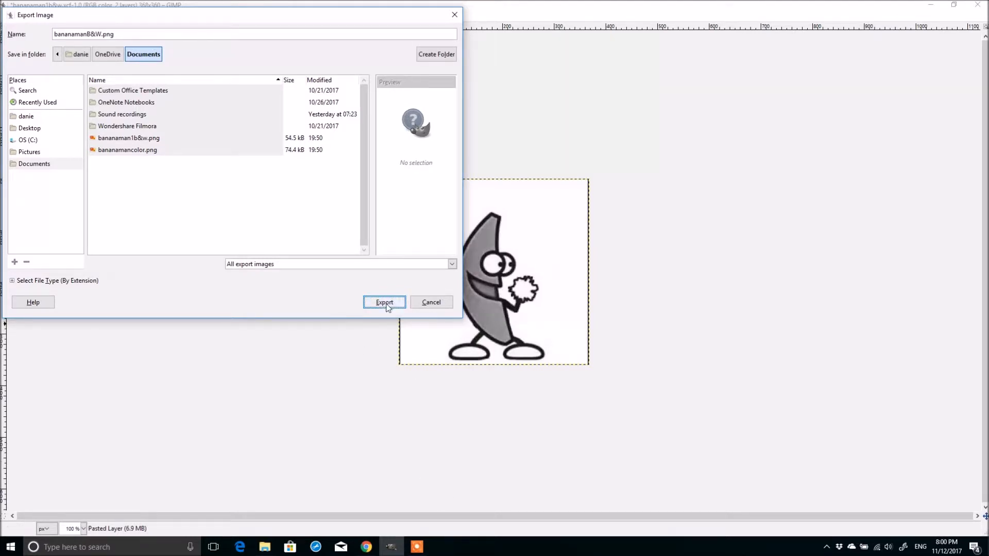
pyautogui.click(384, 302)
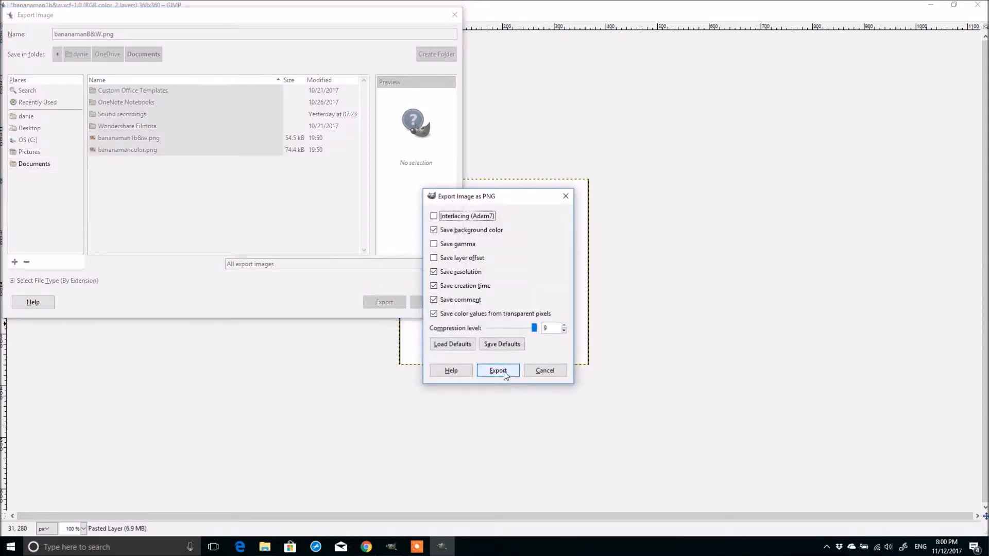
pyautogui.click(497, 370)
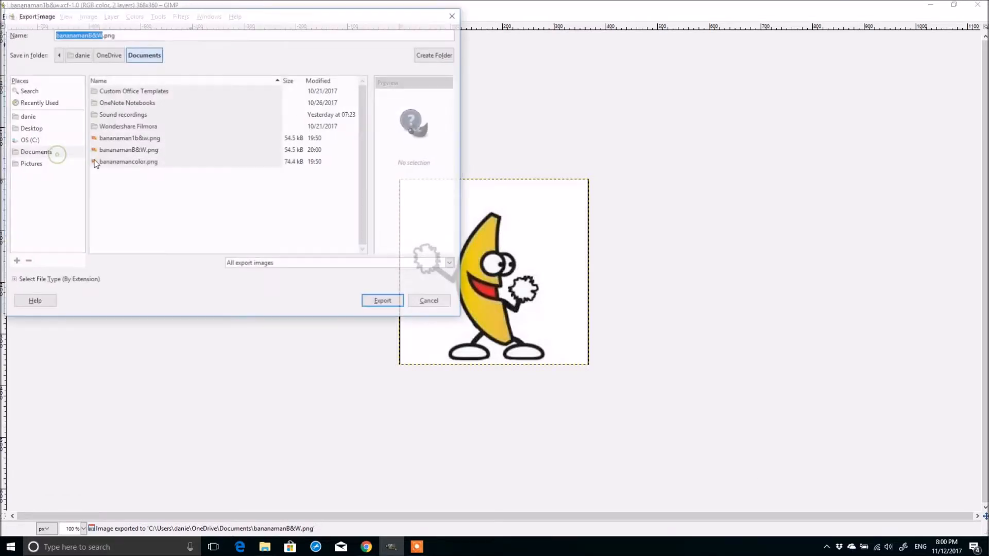
# - Export the coloured banana man as PNG, replacing the existing bananamancolor.png in Documents
pyautogui.click(128, 162)
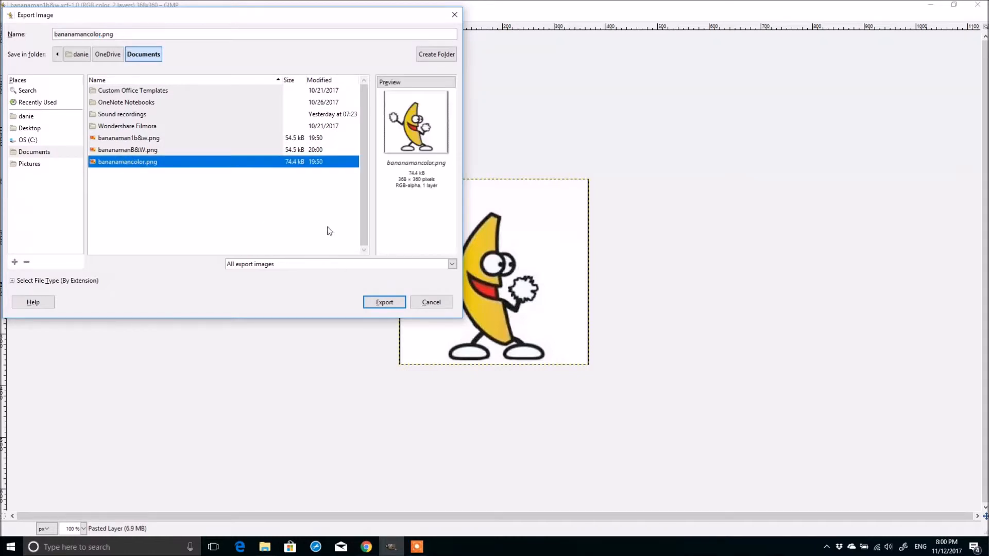
pyautogui.click(384, 302)
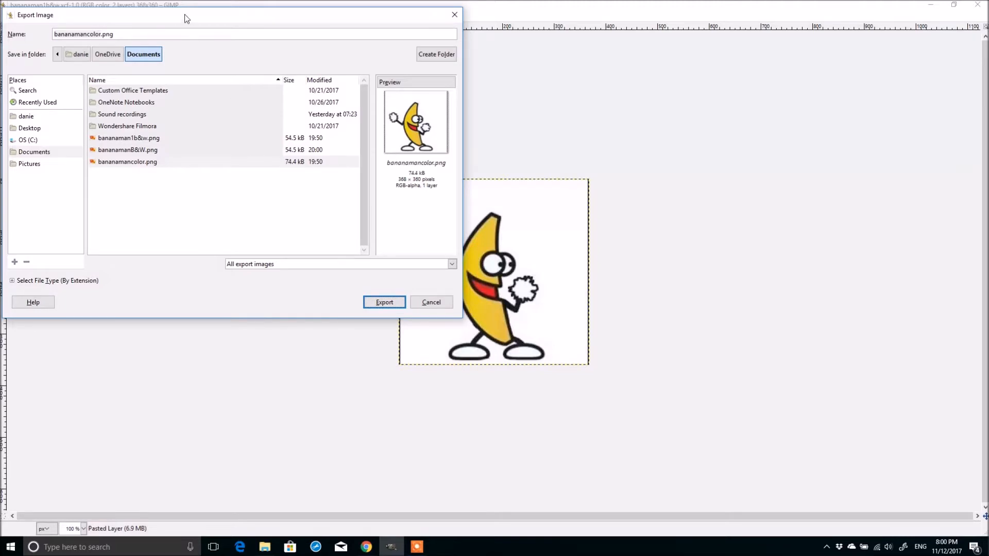
pyautogui.click(384, 302)
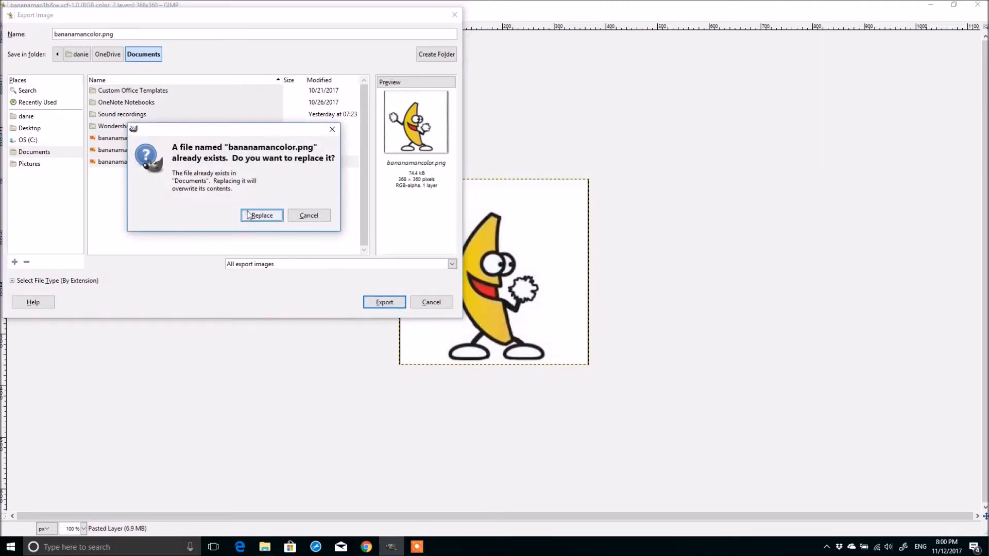
pyautogui.click(261, 215)
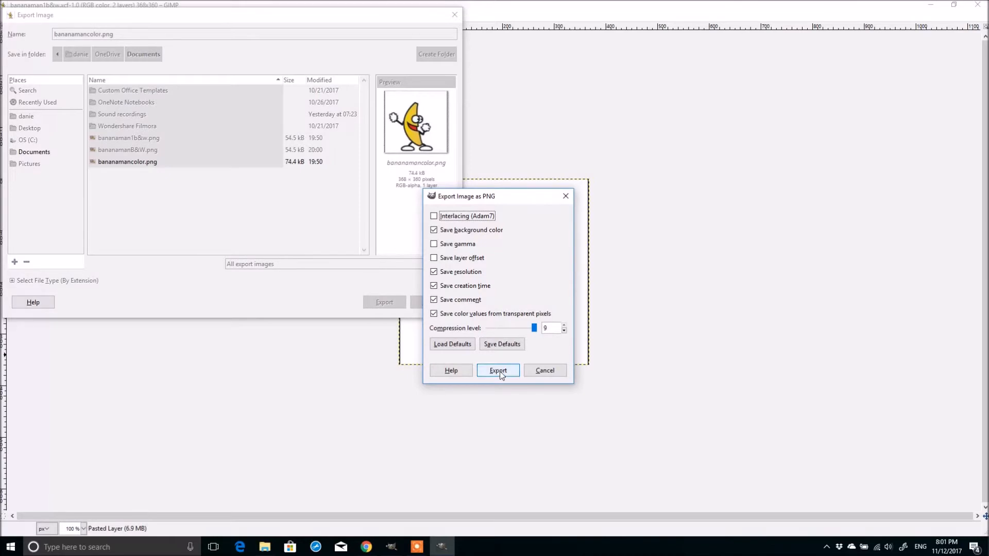
pyautogui.click(498, 370)
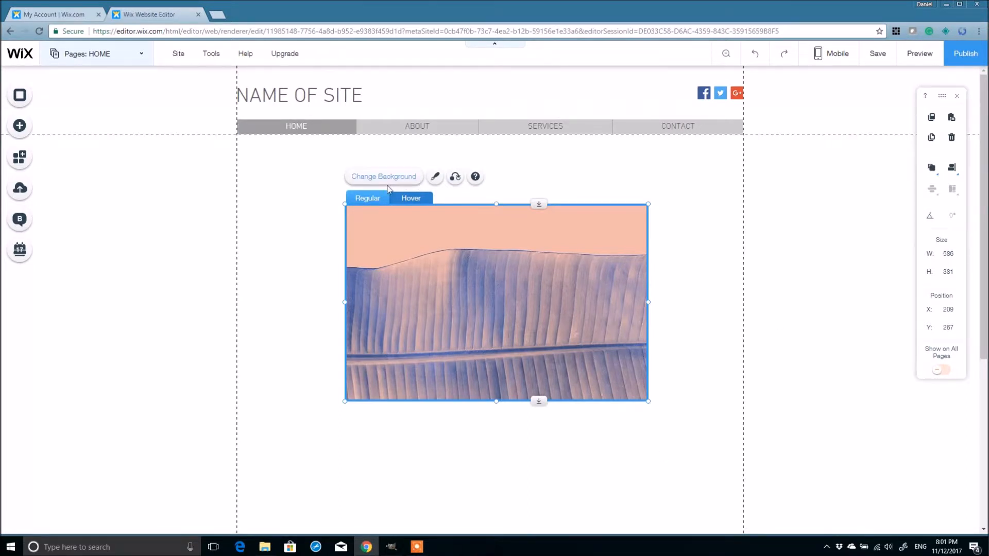
# - Set the hover box's regular background to the black-and-white banana man from My Images
pyautogui.click(383, 176)
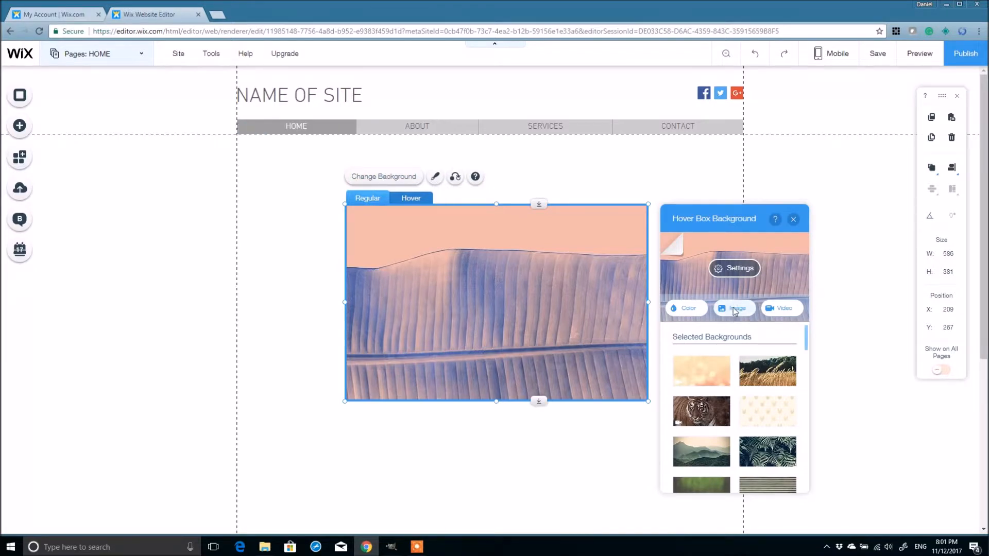
pyautogui.click(733, 308)
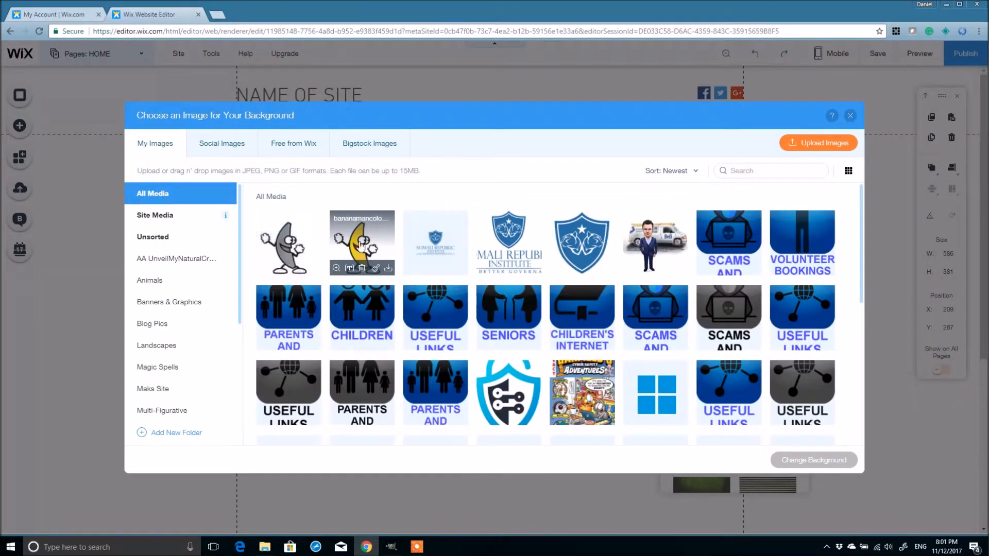
pyautogui.click(288, 243)
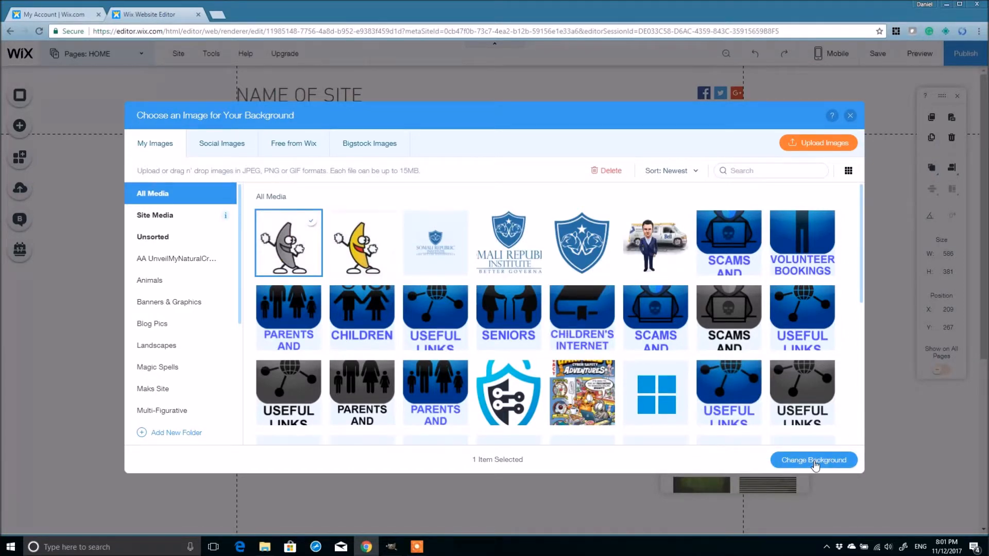
pyautogui.click(814, 459)
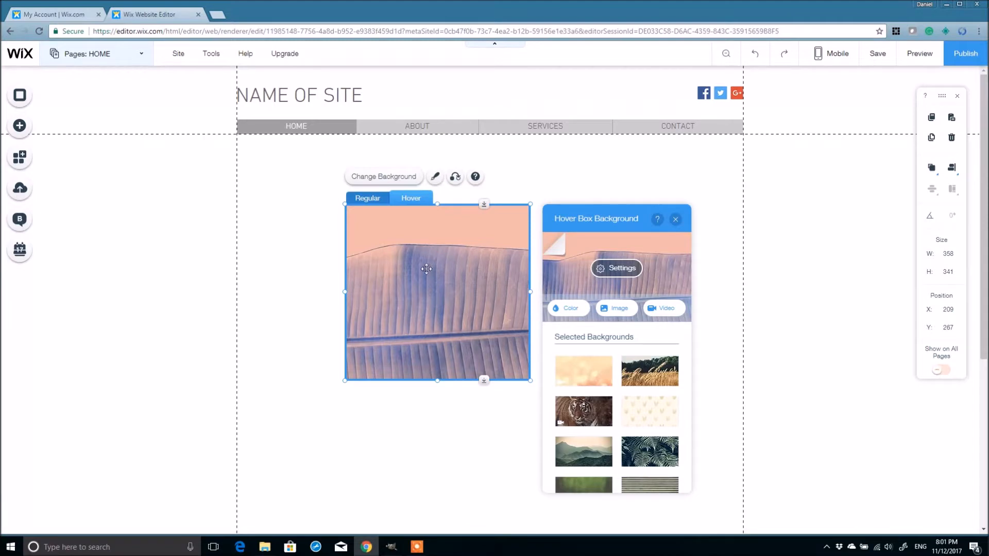
# - Set the hover state's background to the coloured banana man image
pyautogui.click(676, 219)
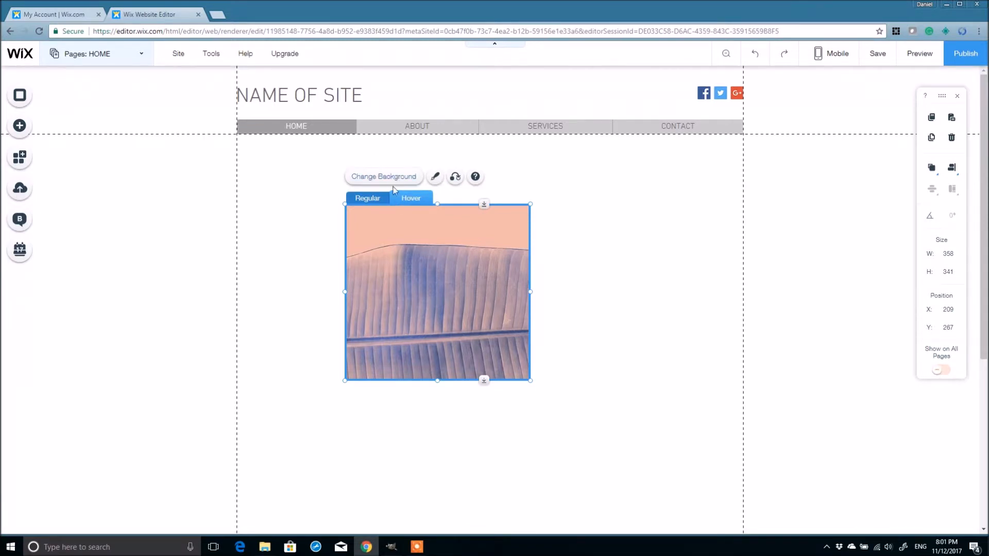
pyautogui.click(383, 176)
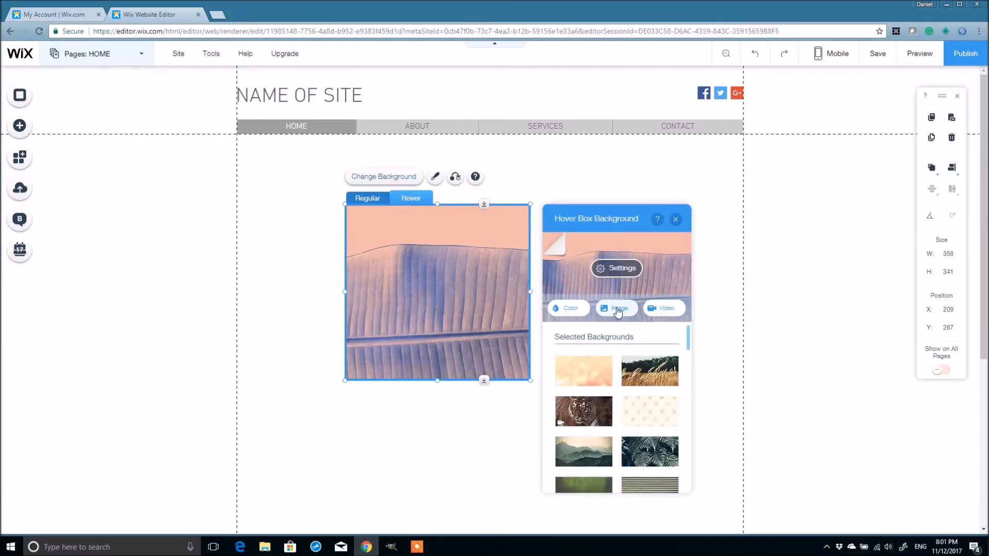
pyautogui.click(618, 308)
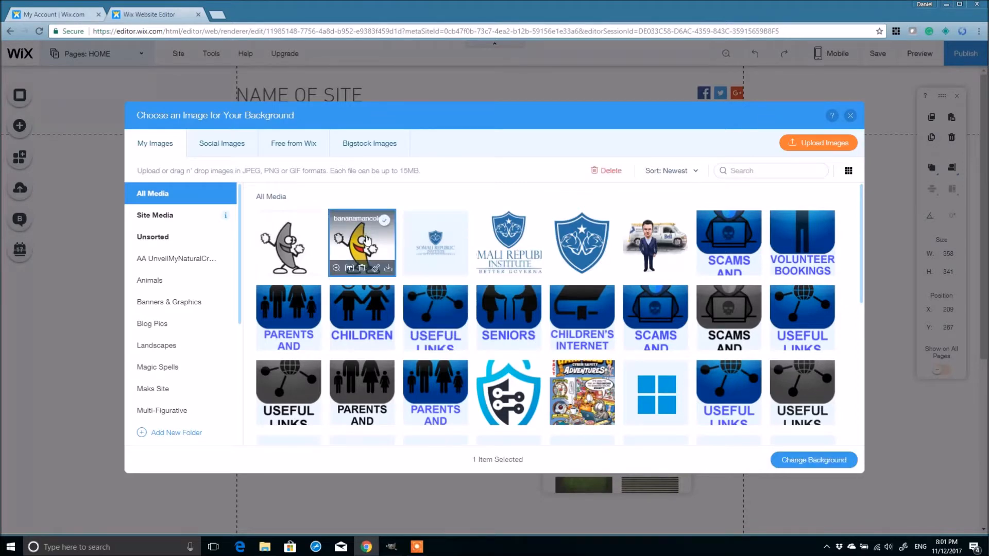
pyautogui.click(814, 460)
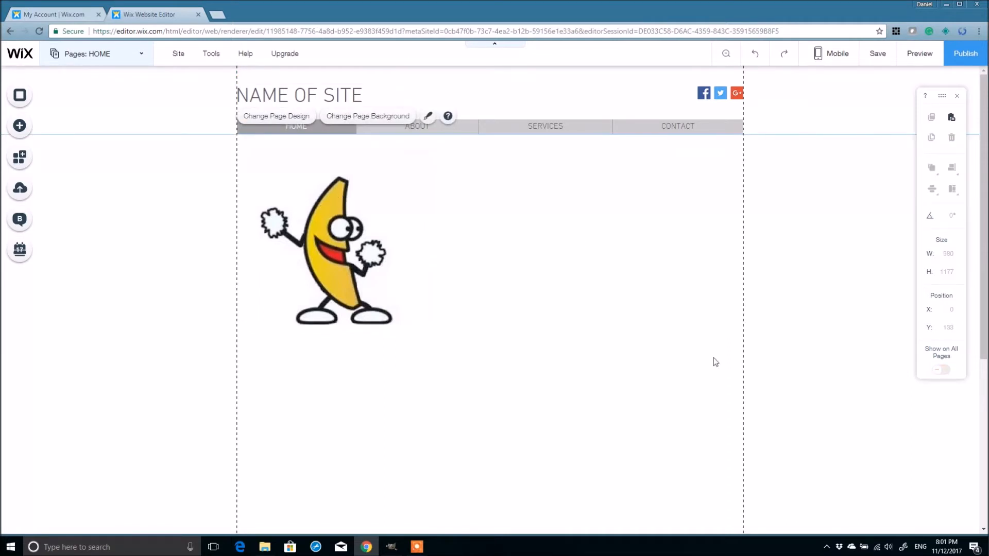
pyautogui.moveTo(919, 53)
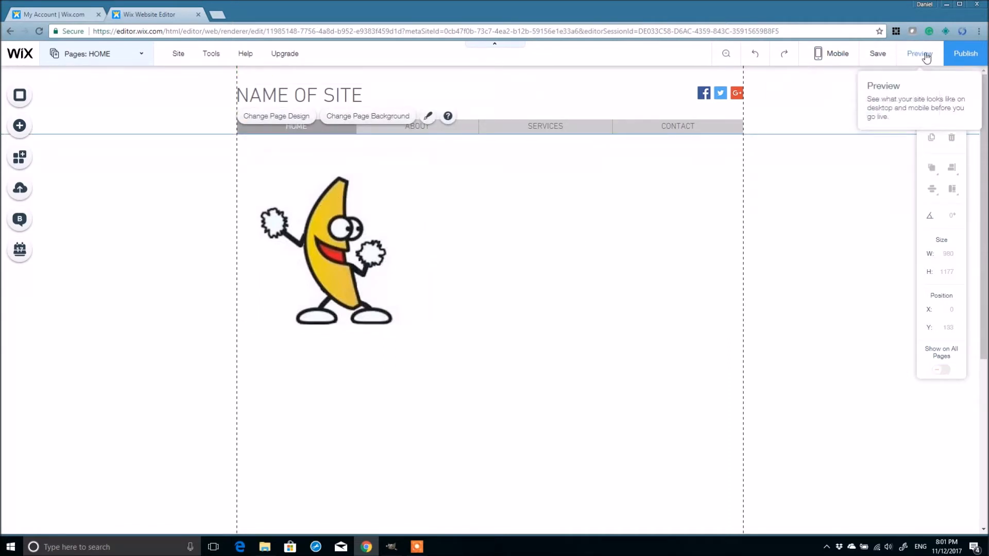
pyautogui.click(918, 53)
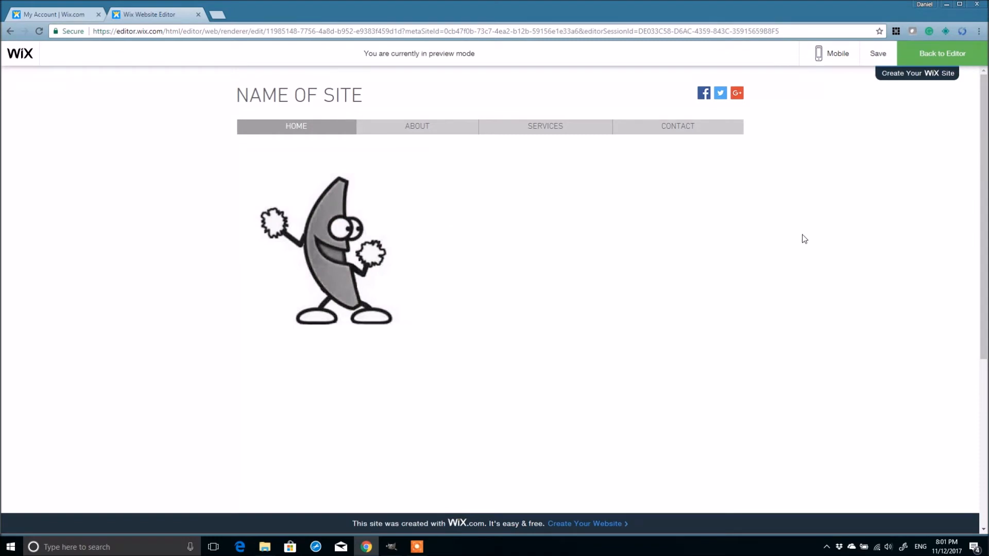
pyautogui.moveTo(511, 238)
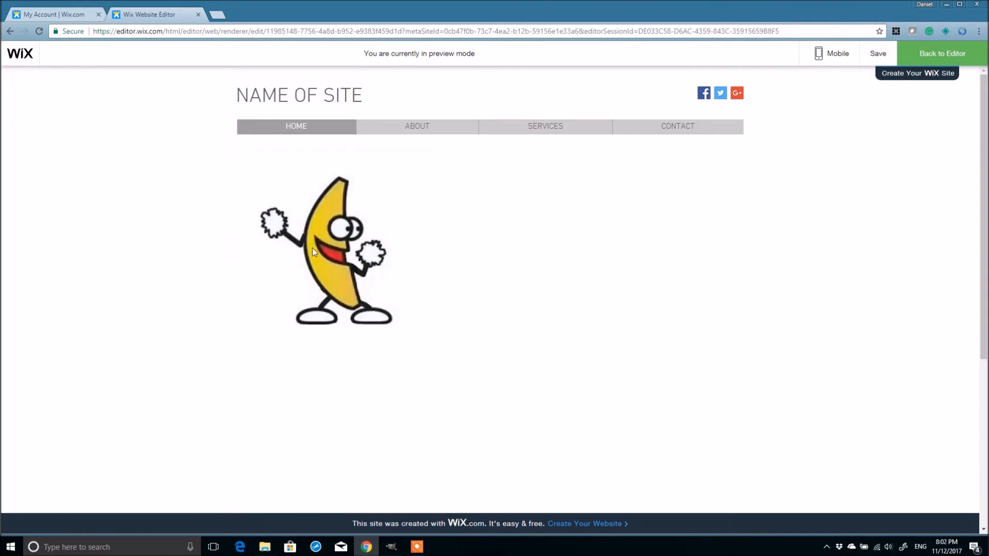
pyautogui.moveTo(505, 249)
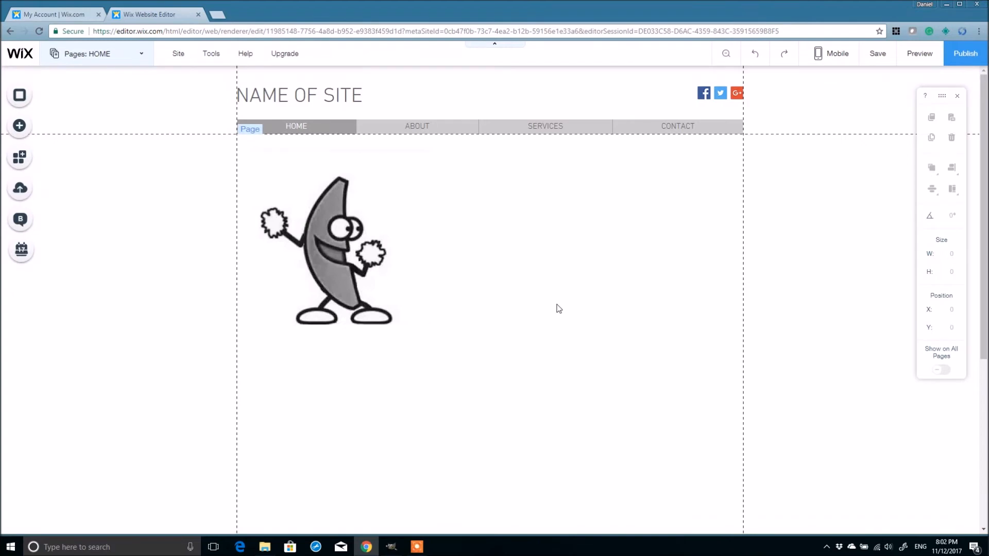
# - Drag the banana man hover box down and slightly right to position 30, 202 below the menu
pyautogui.click(341, 246)
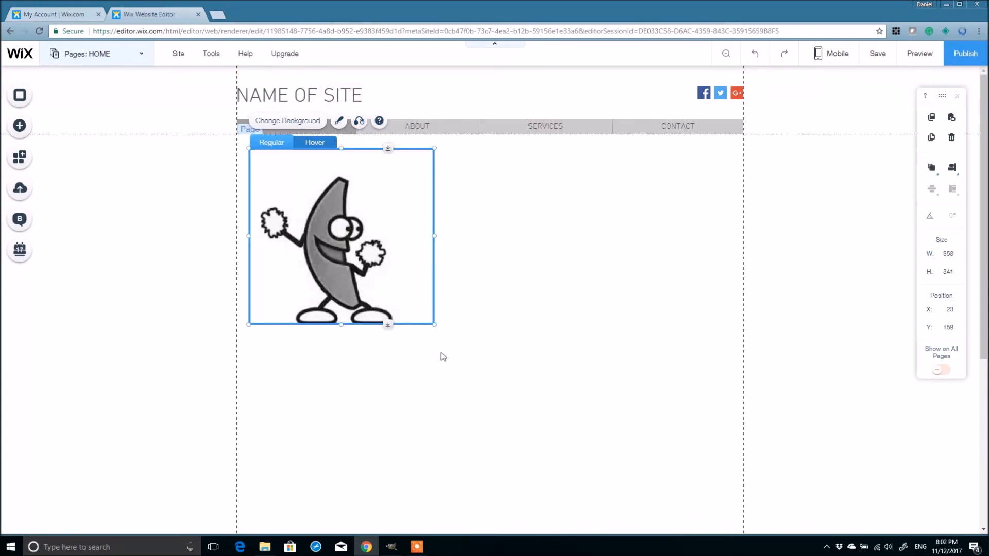
pyautogui.moveTo(341, 237); pyautogui.dragTo(345, 259)
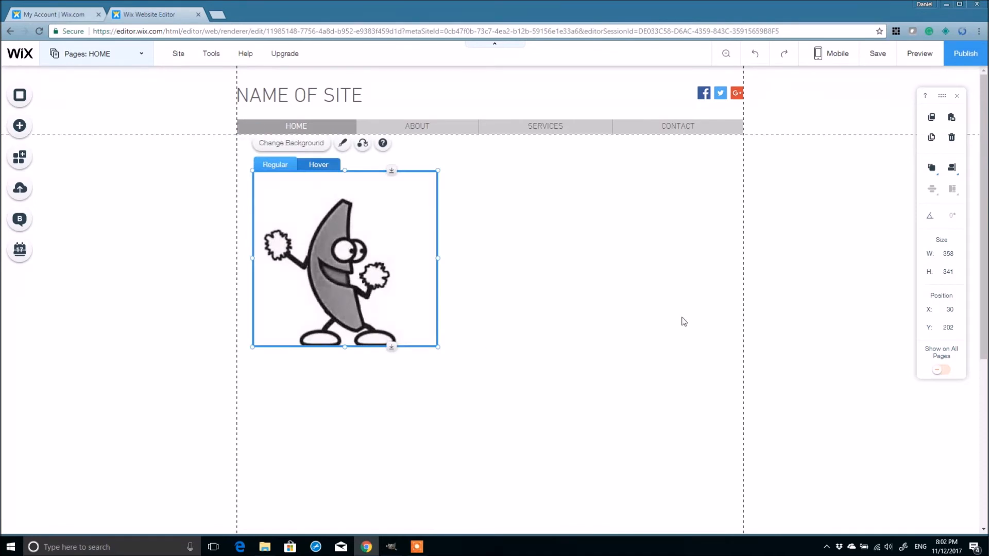